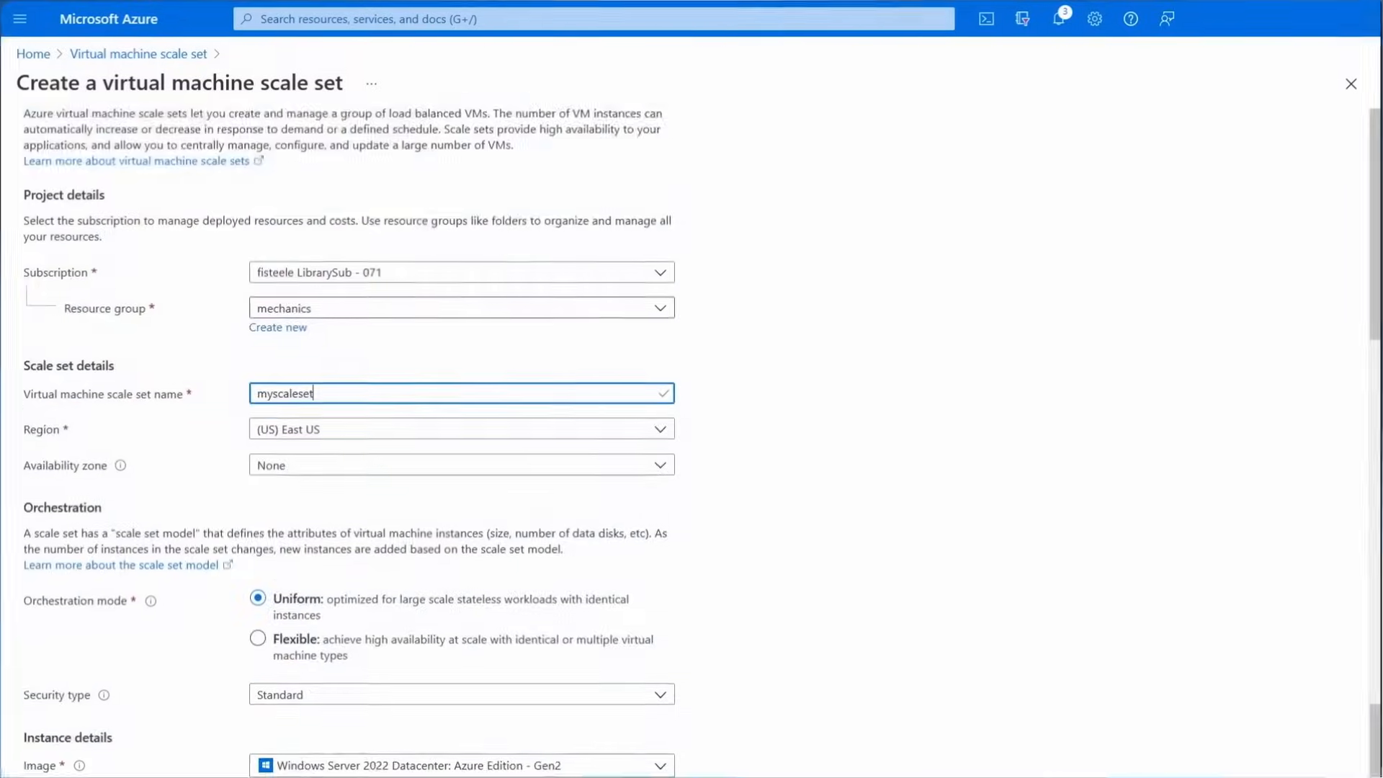
Continue filling in myscaleset's creation settings, entering the value 5.
scroll(down, 3)
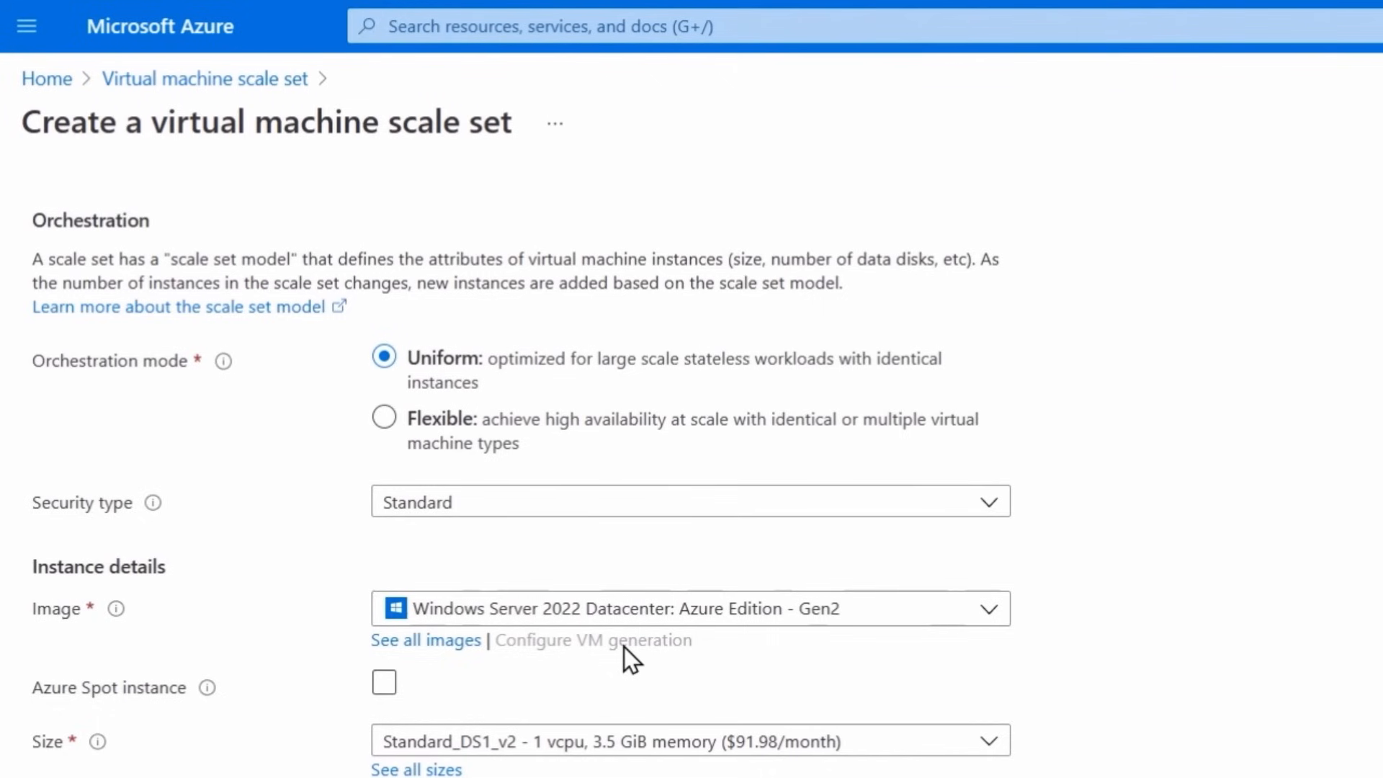
click(691, 608)
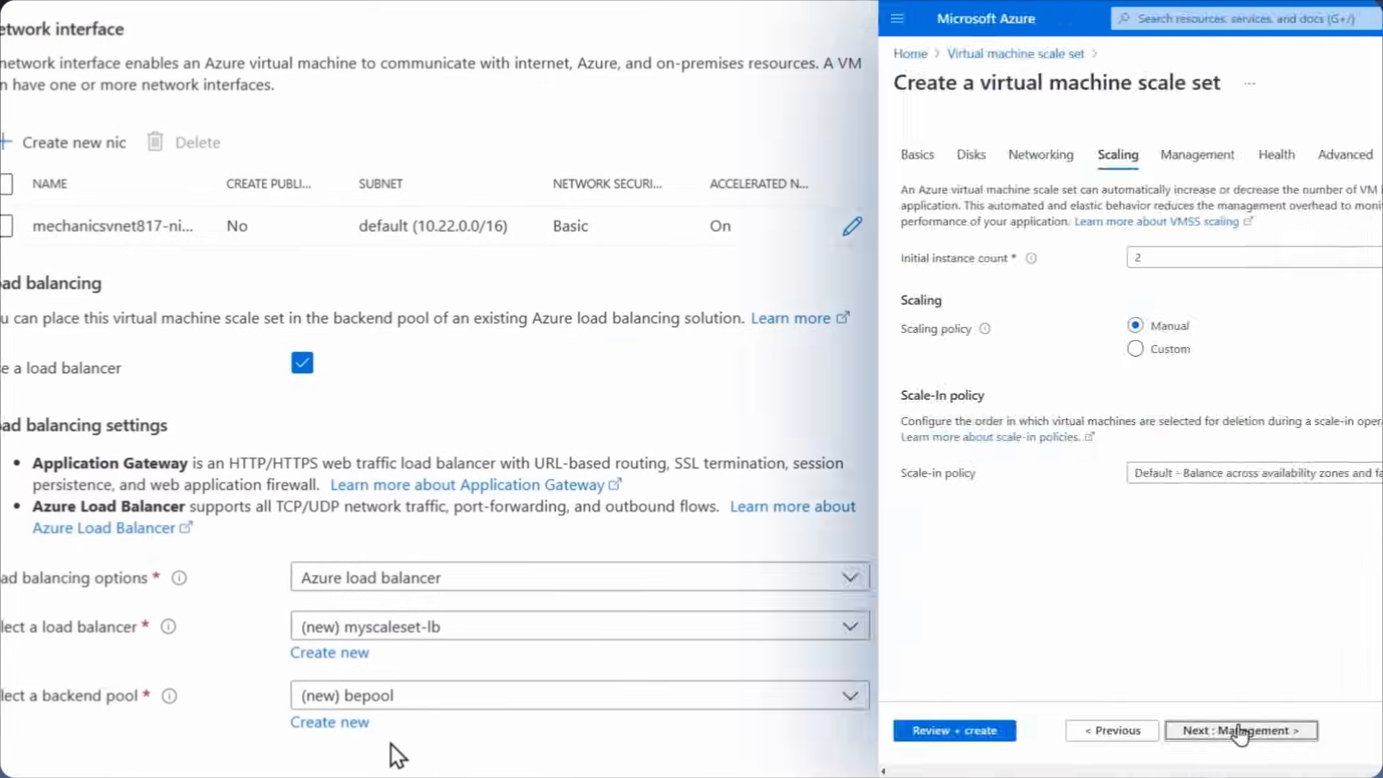
text(5)
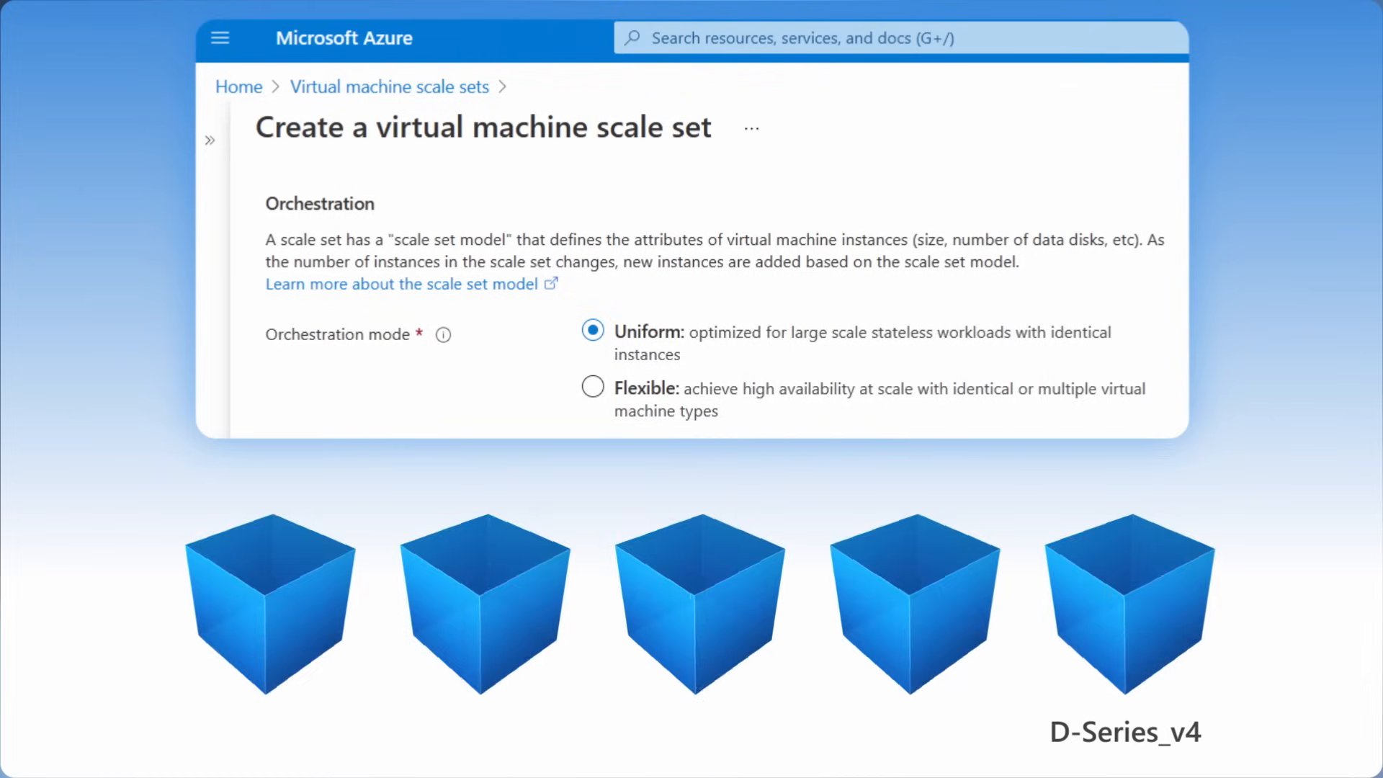
Review the deployment template and show its virtualMachineScaleSets resource.
click(592, 388)
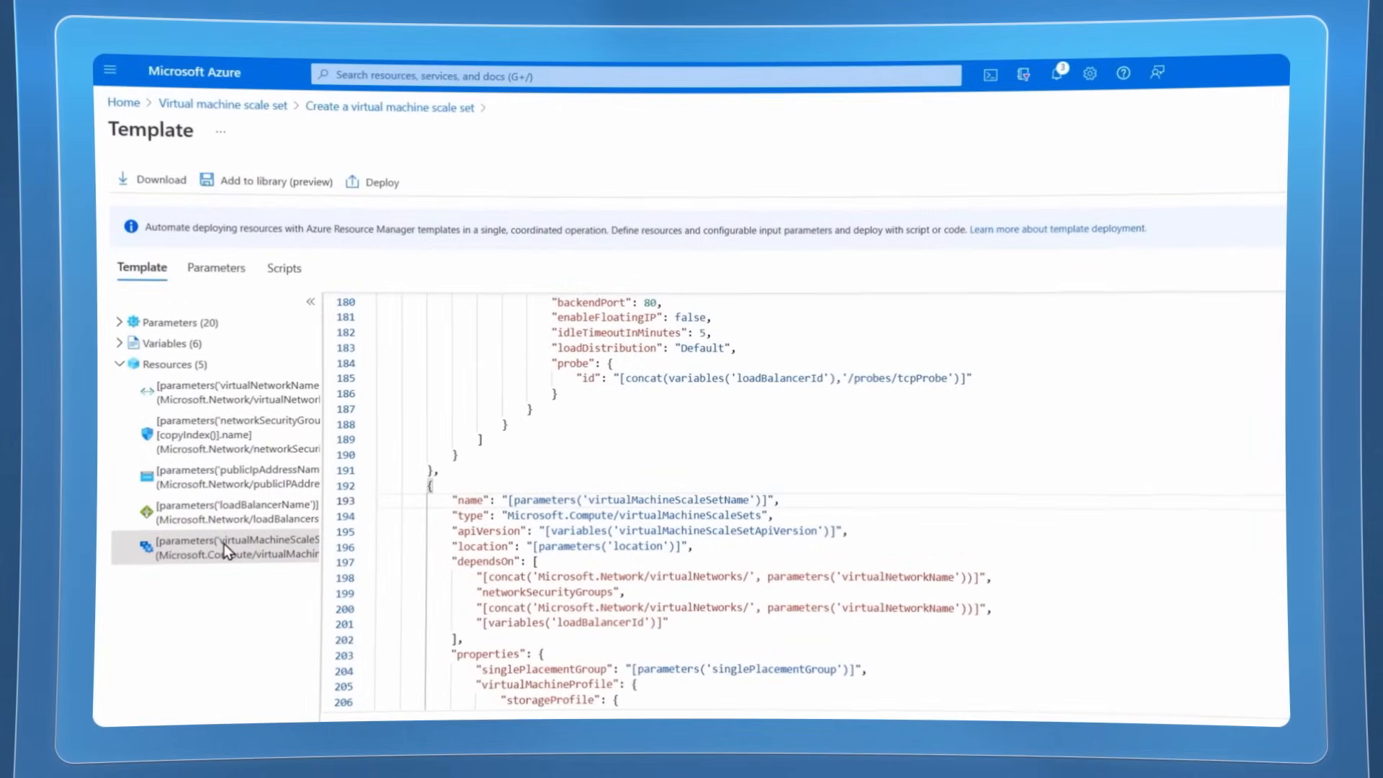
click(284, 268)
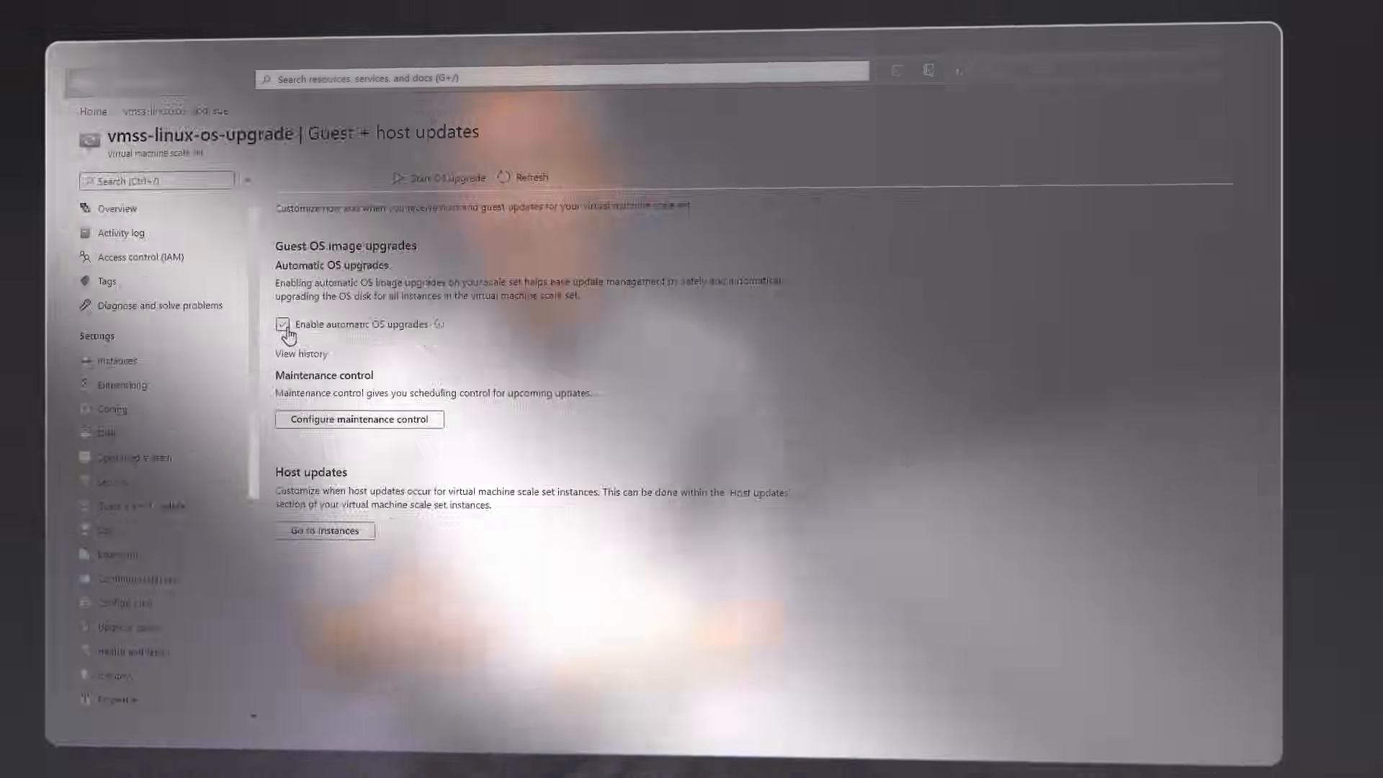
Save automatic OS upgrades, then protect instance _0 from scale set actions.
click(329, 381)
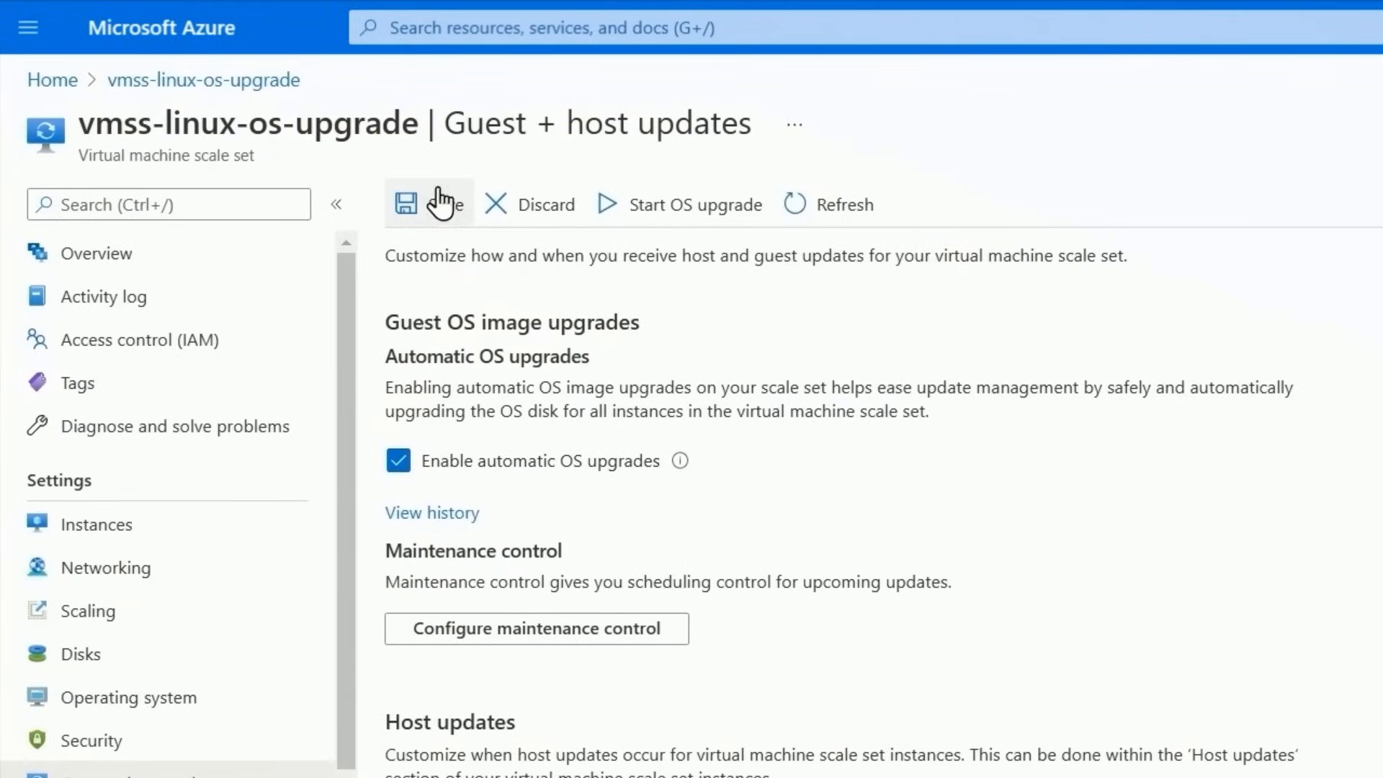
click(96, 523)
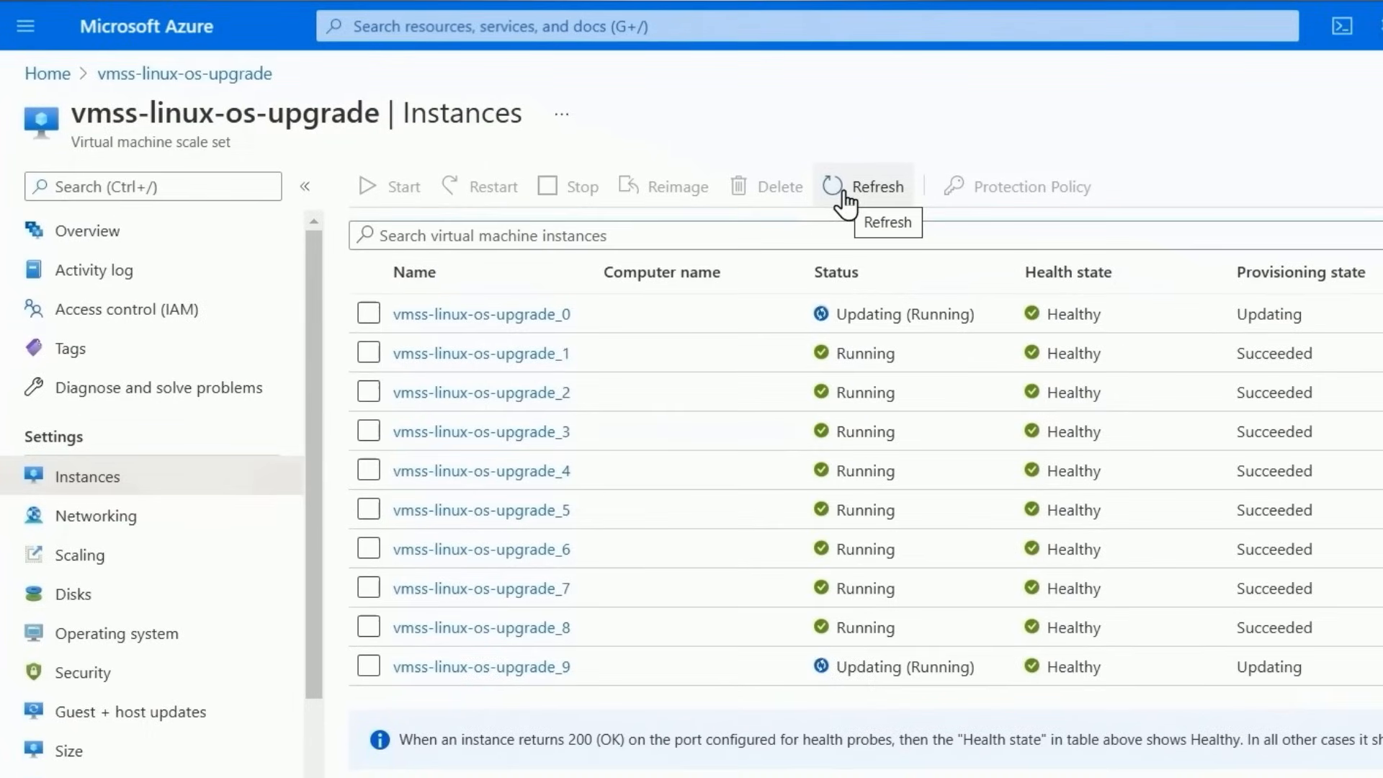
mouse_move(858, 201)
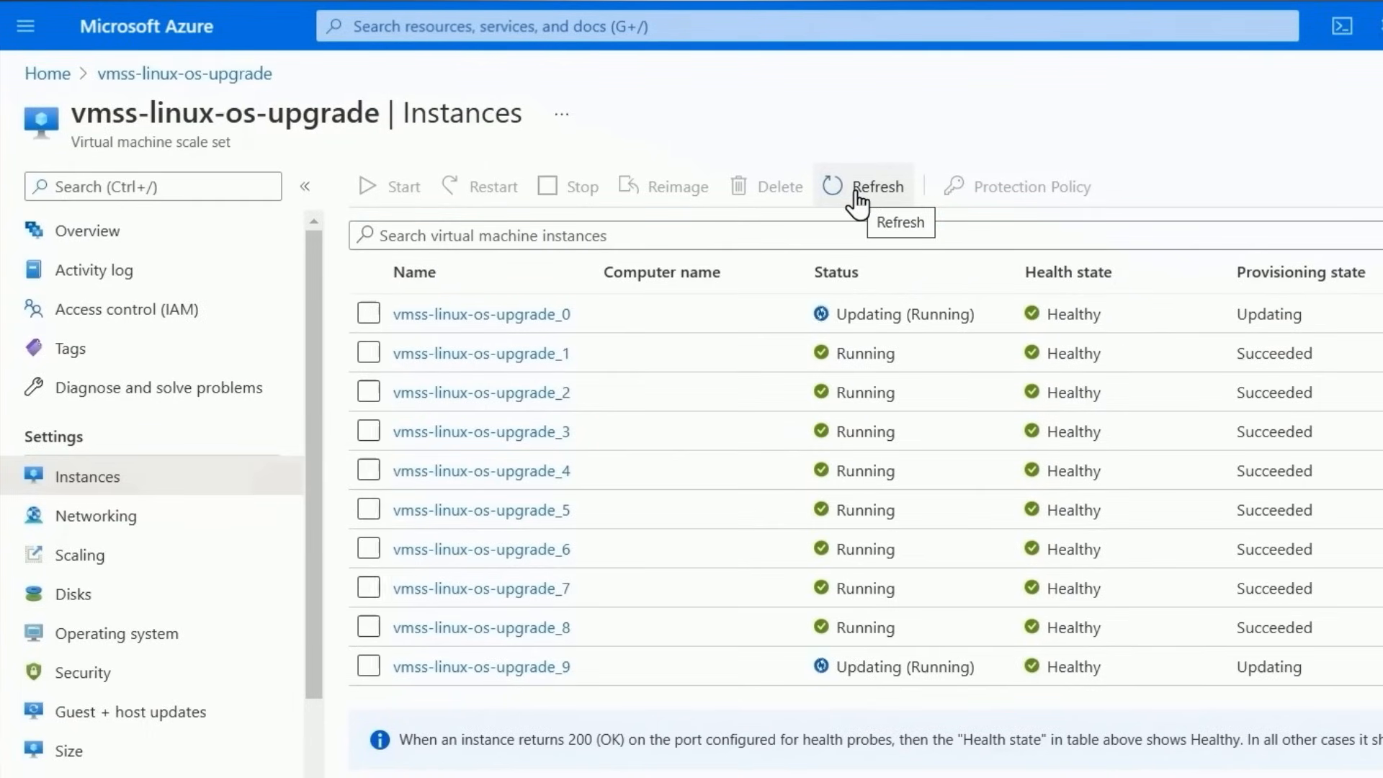
click(877, 186)
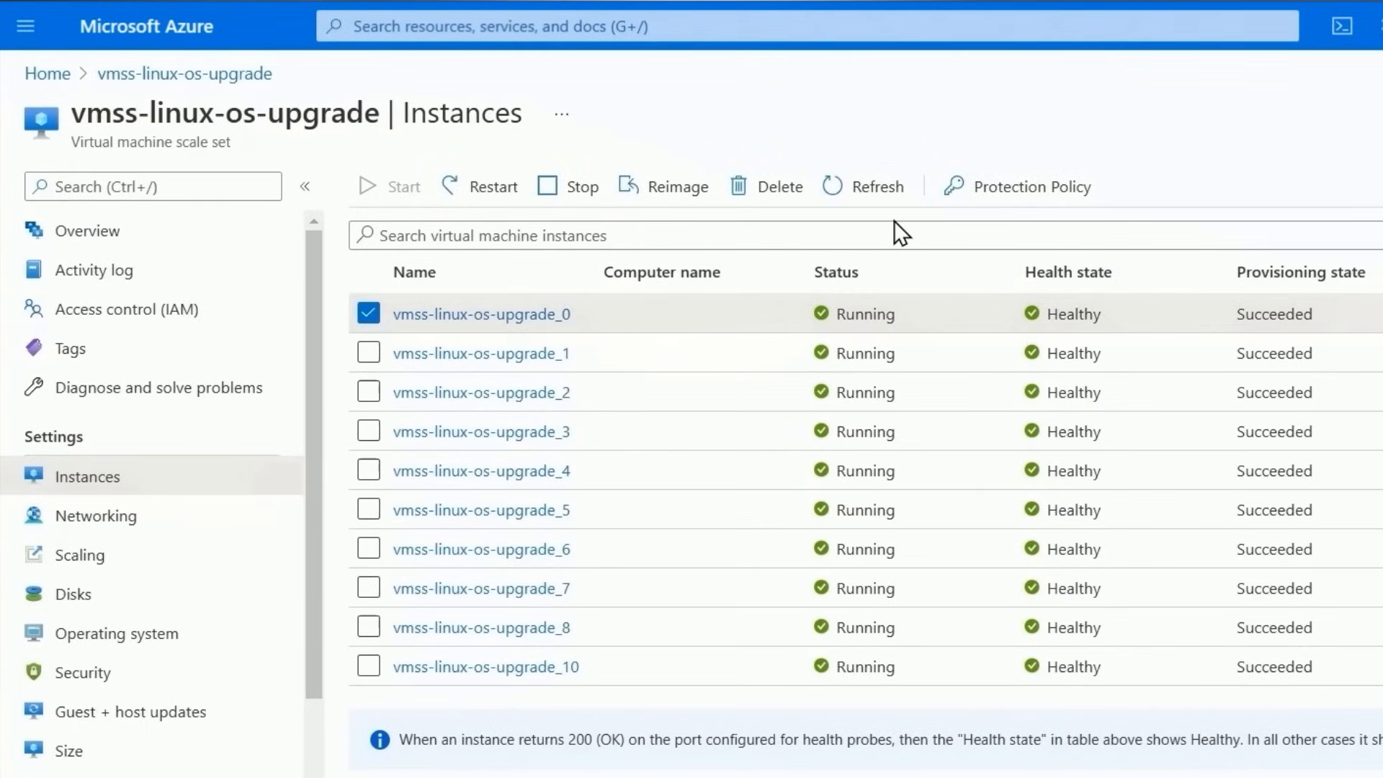
click(1015, 186)
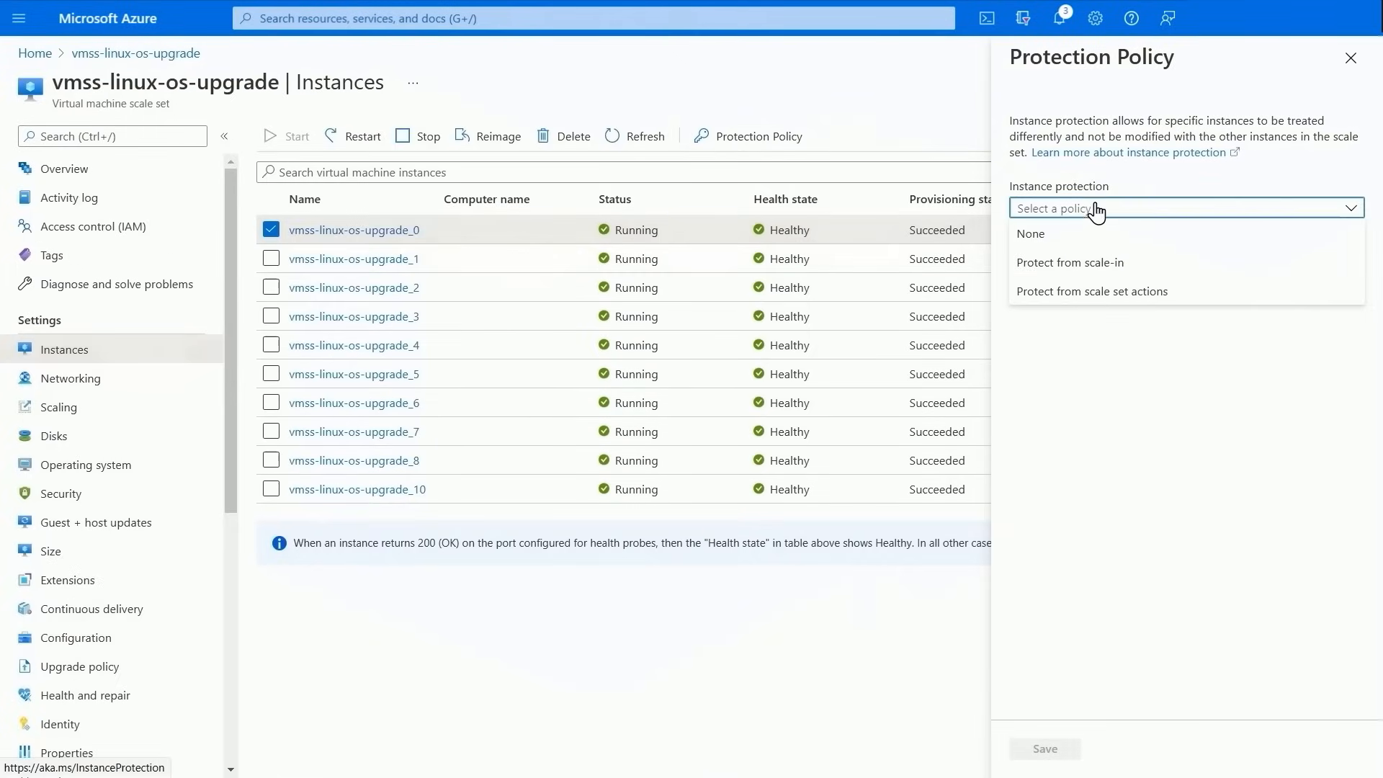
click(1092, 291)
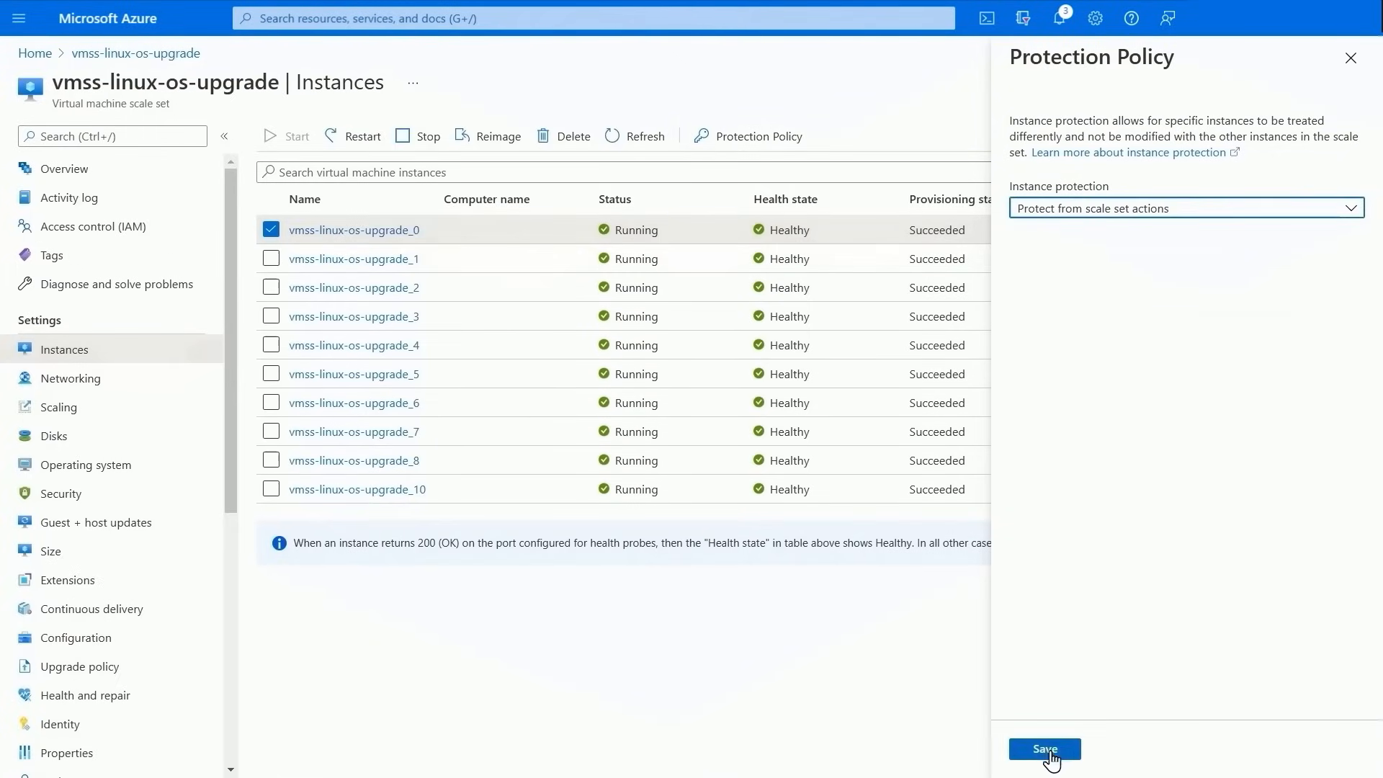
click(1044, 749)
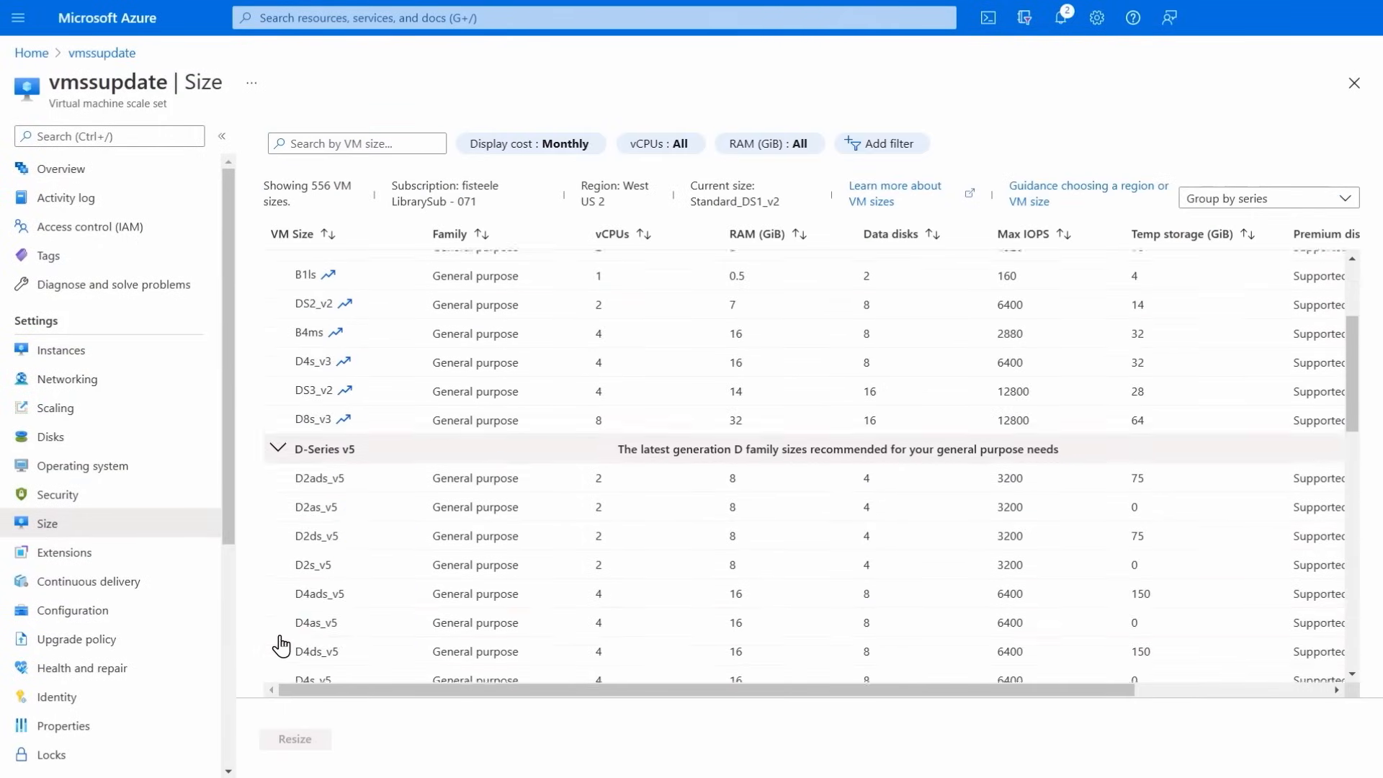
Move from vmssupdate's Size blade toward creating a VM in vmssflexiblefd.
click(295, 739)
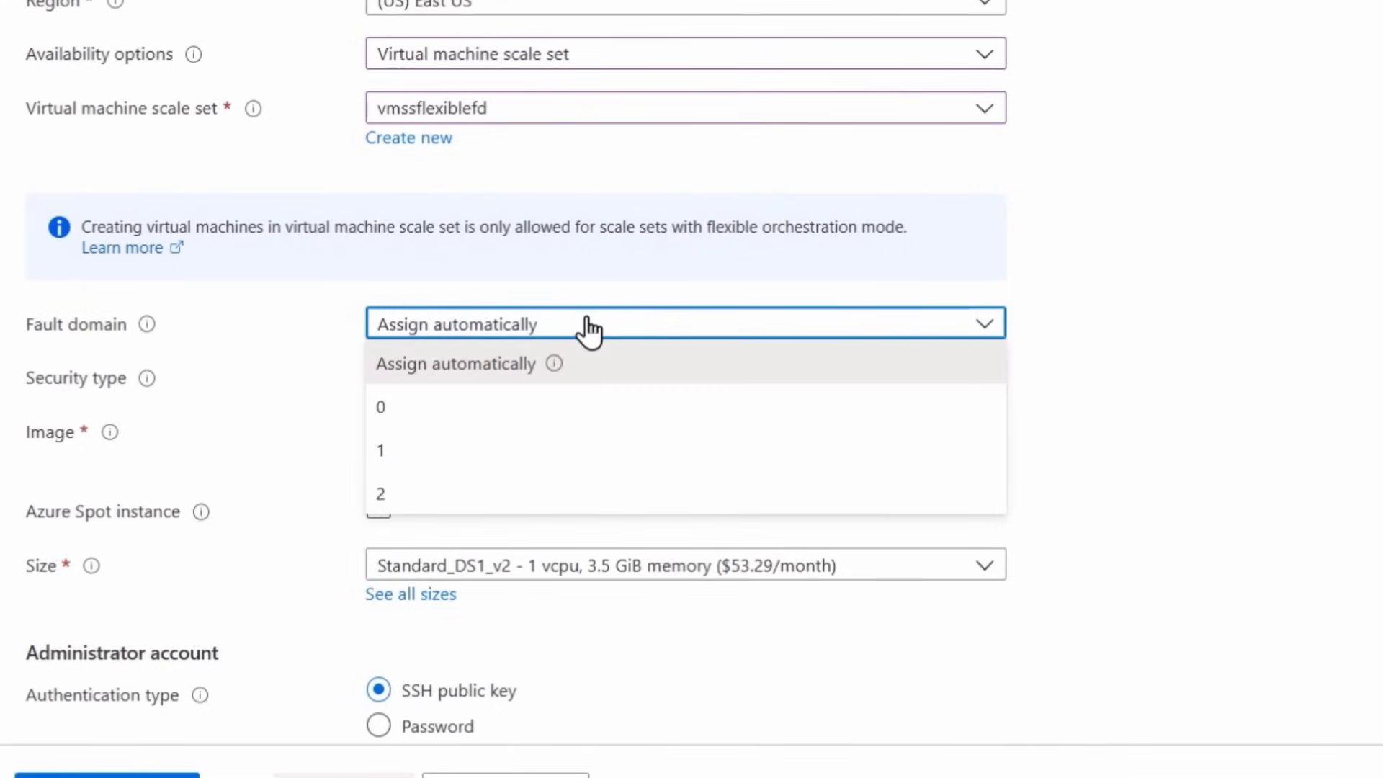
Choose a fault domain for the new virtual machine.
click(380, 494)
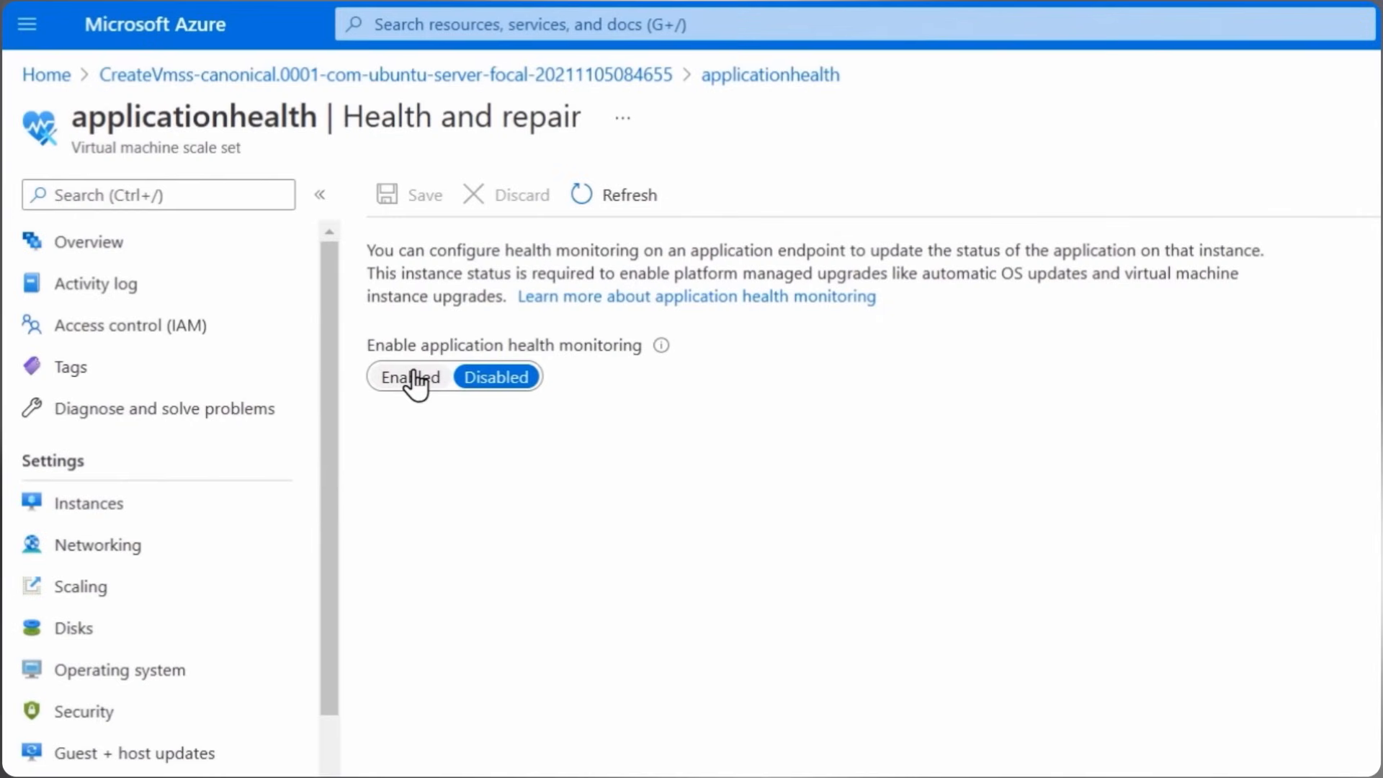
Enable health monitoring at path /health, turn on automatic repairs, and refresh instances.
click(410, 377)
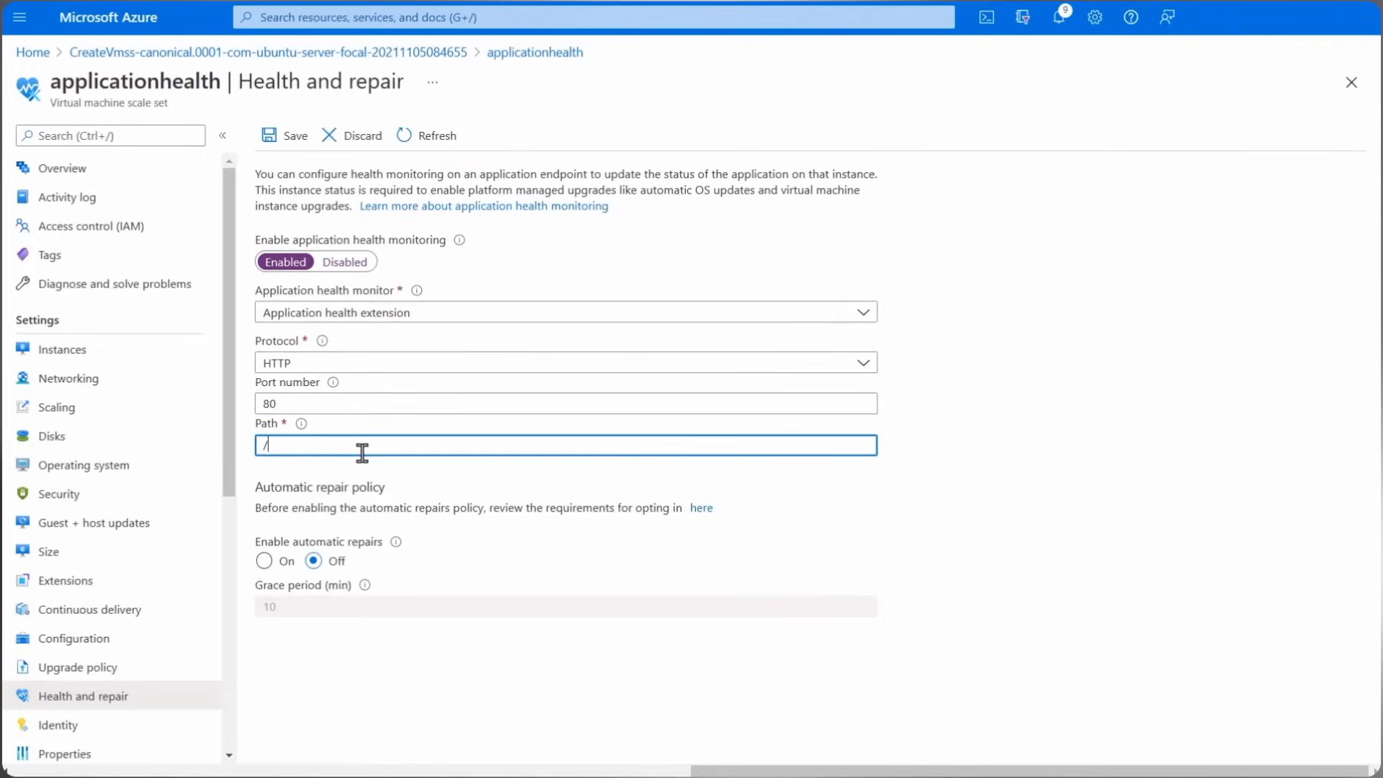
text(health)
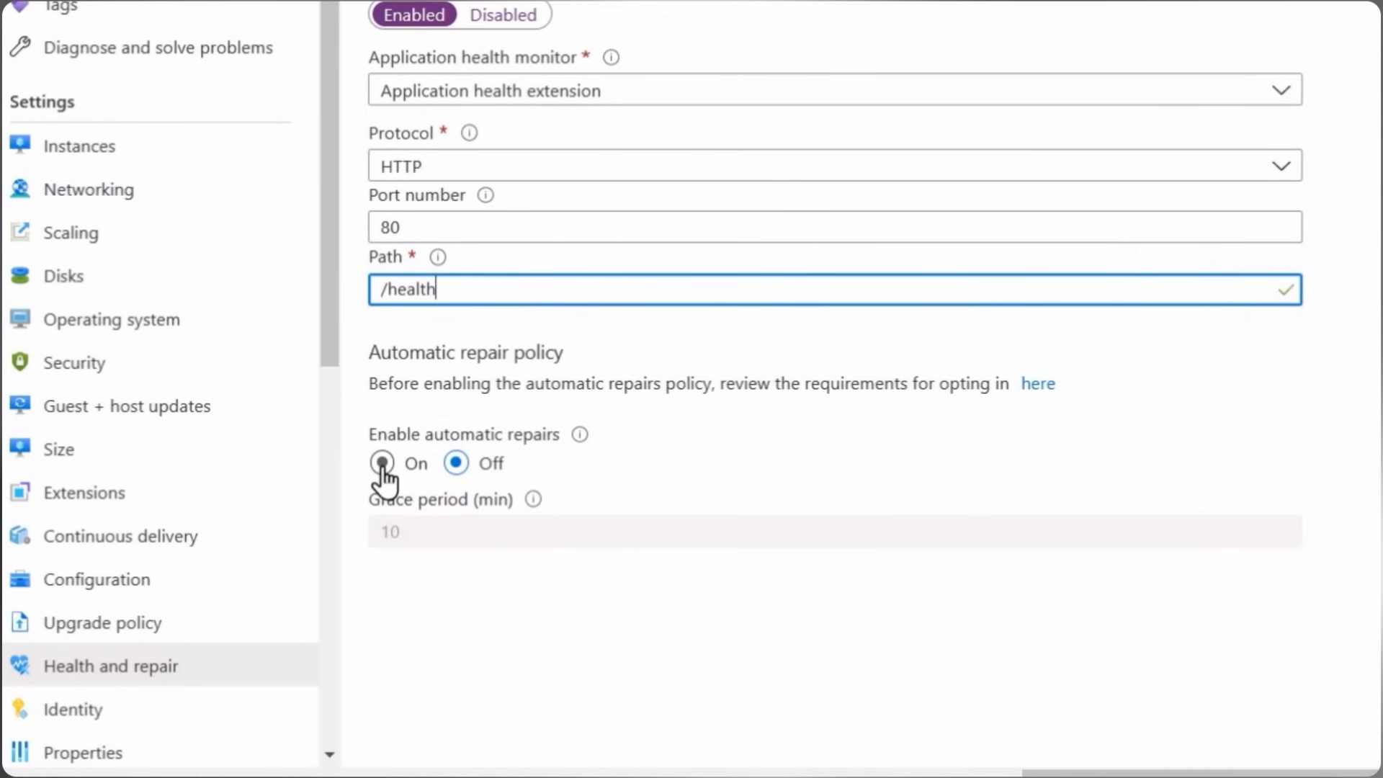
click(64, 349)
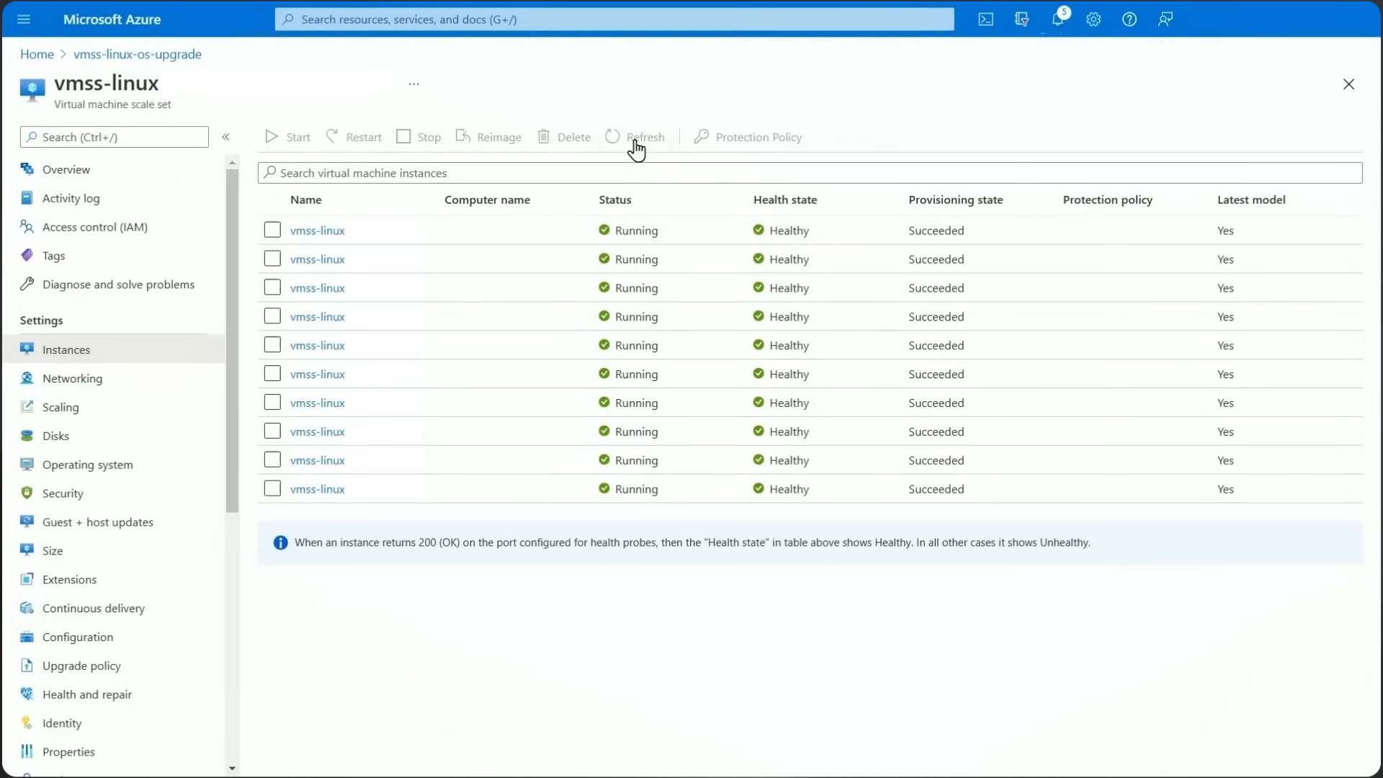
click(636, 137)
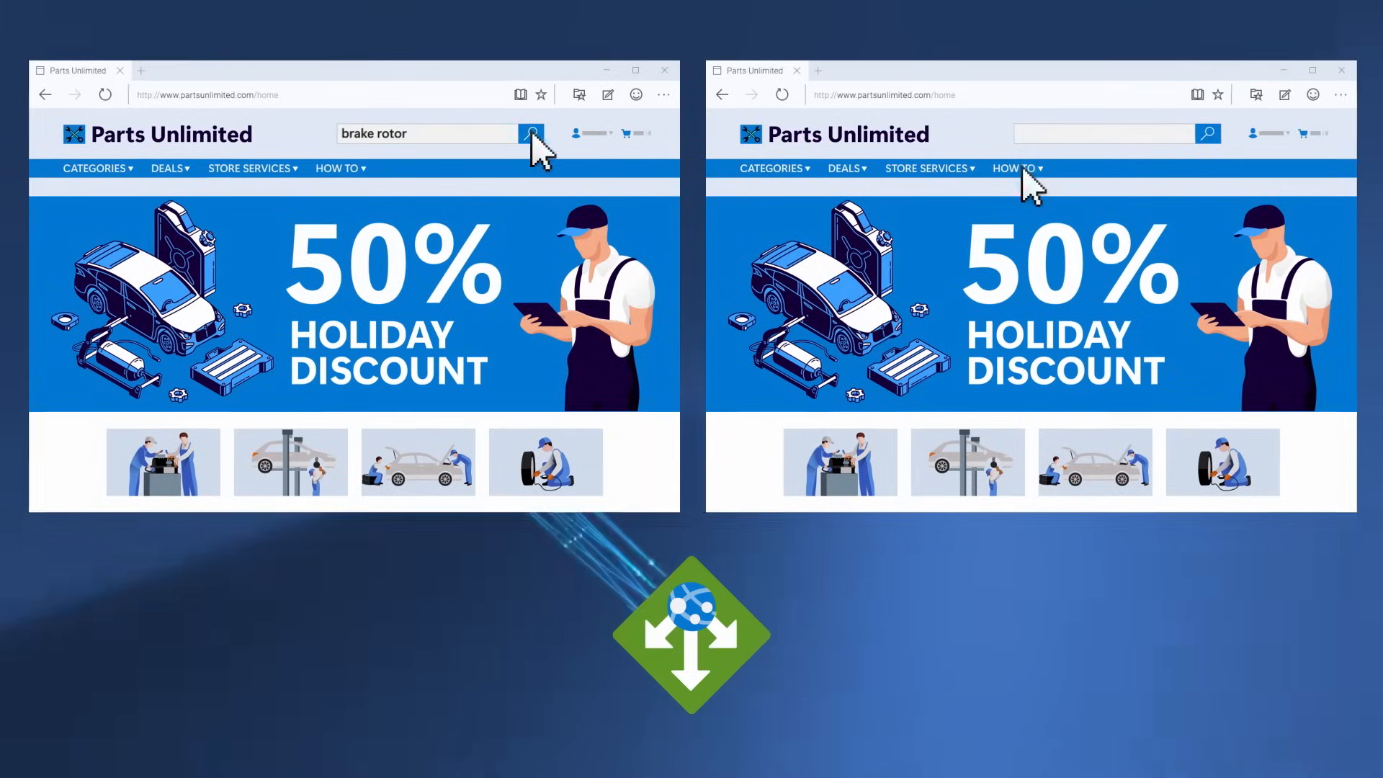
Open applicationhealth's Scaling settings to start a custom Percentage CPU rule.
click(530, 134)
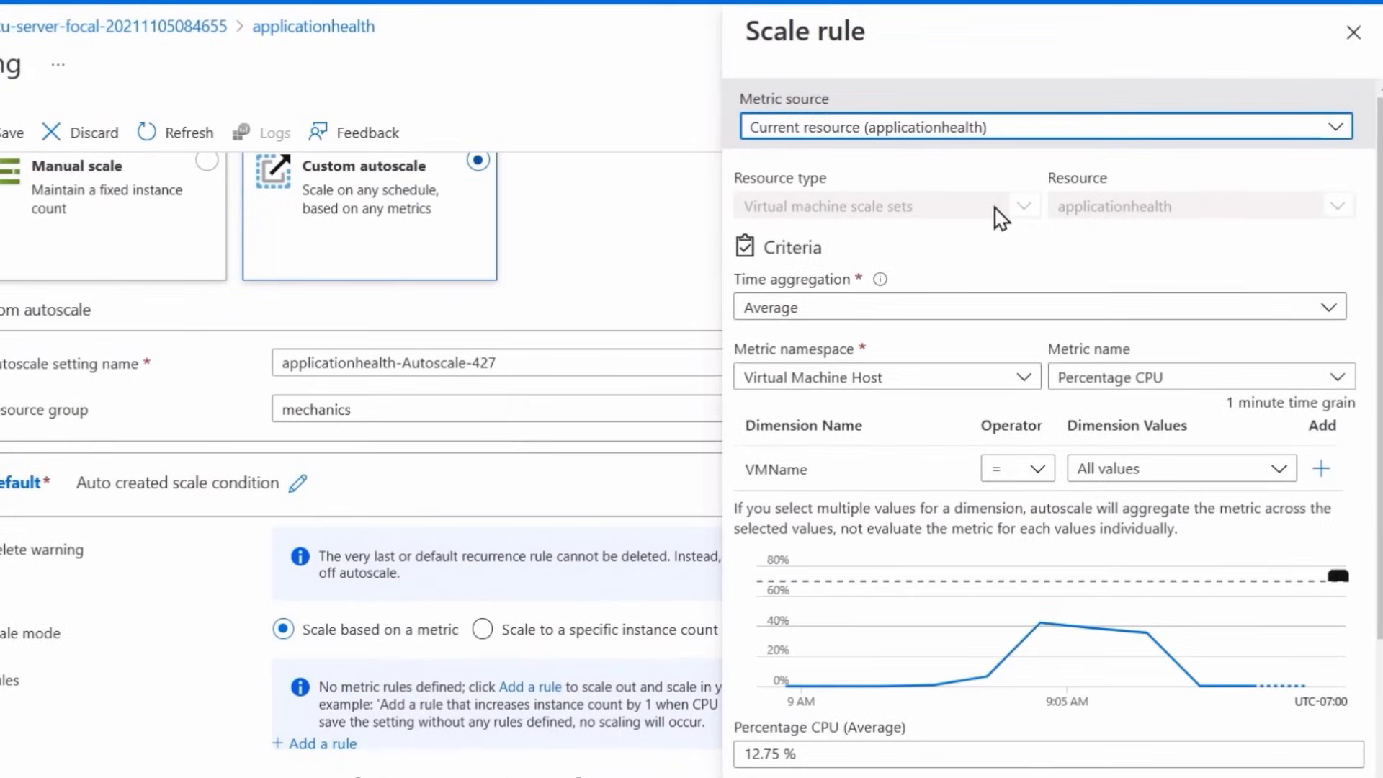
Set the CPU scale rule threshold to 20 and adjust the manual instance count.
click(1233, 232)
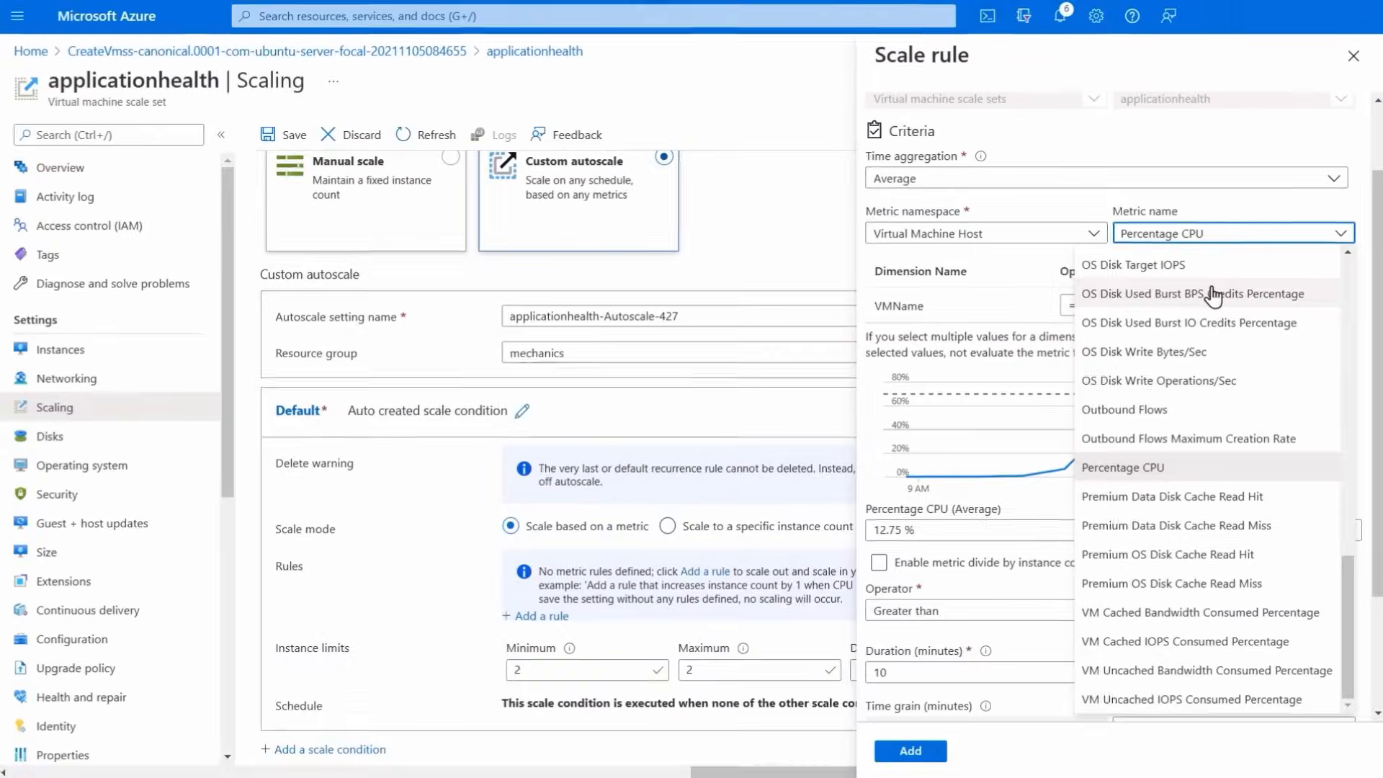
mouse_move(1186, 496)
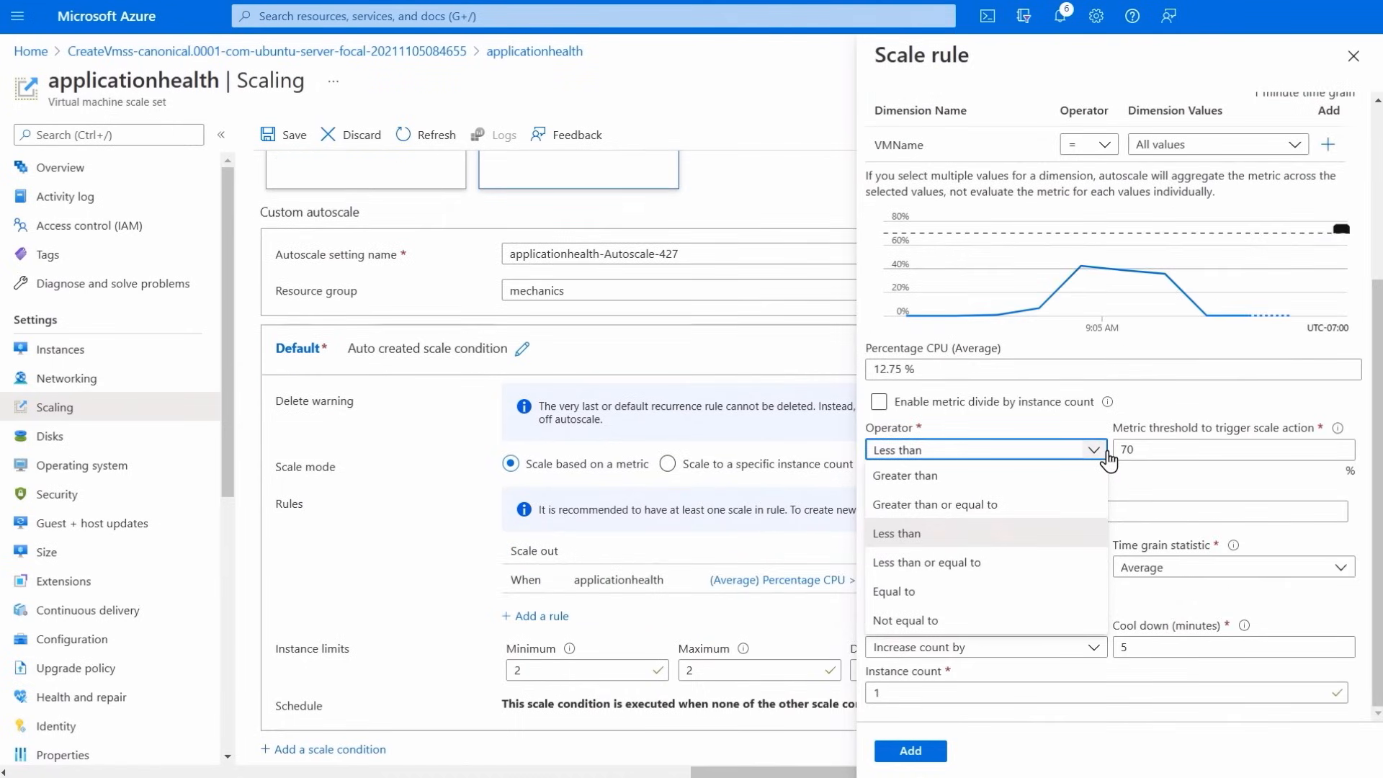
text(20)
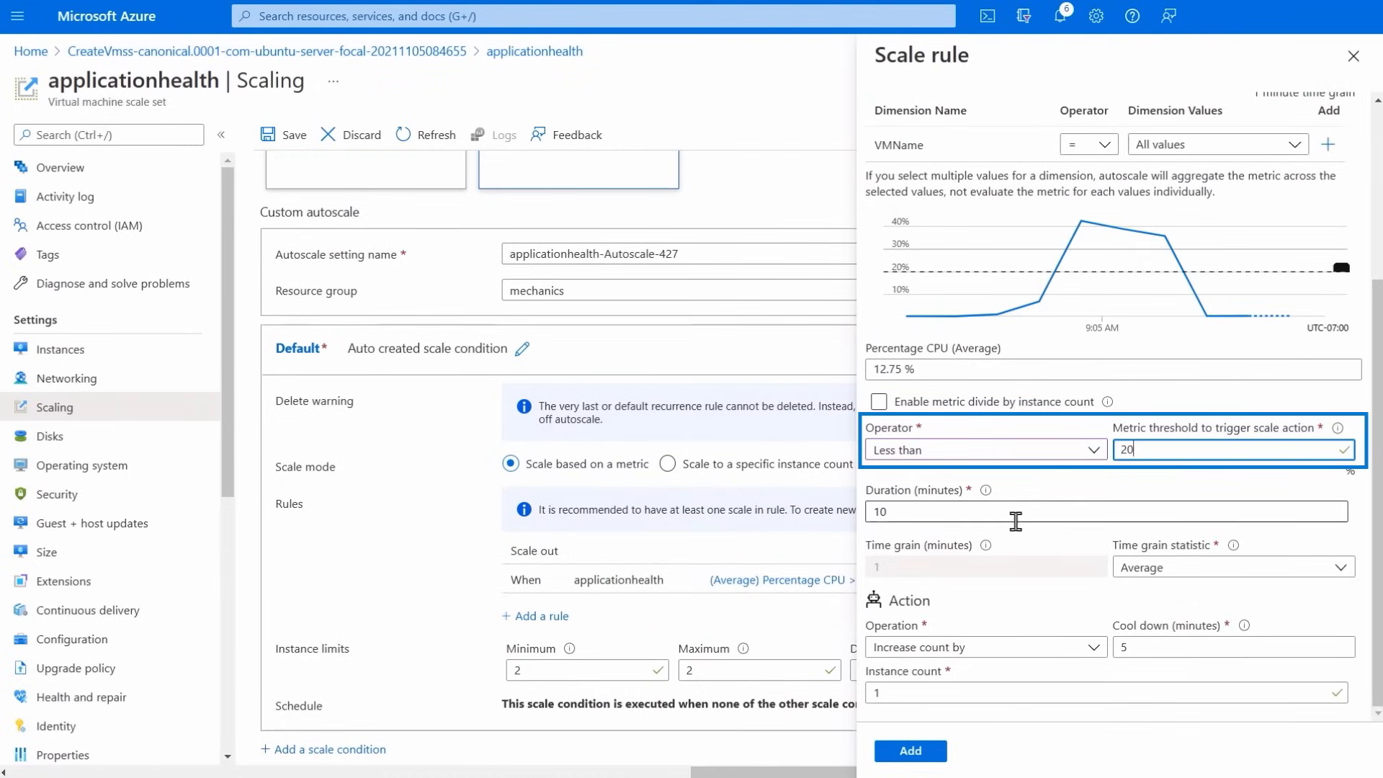
click(983, 647)
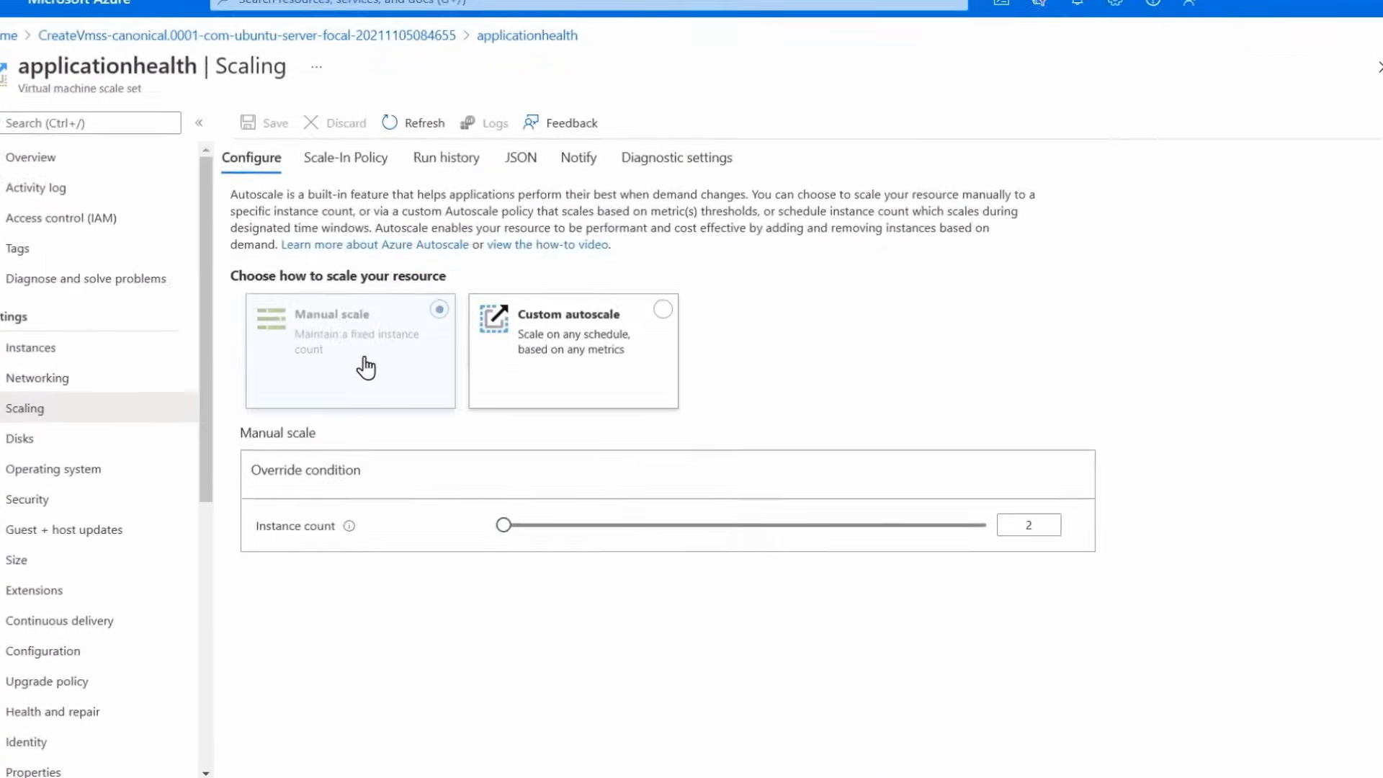
drag(502, 525, 536, 519)
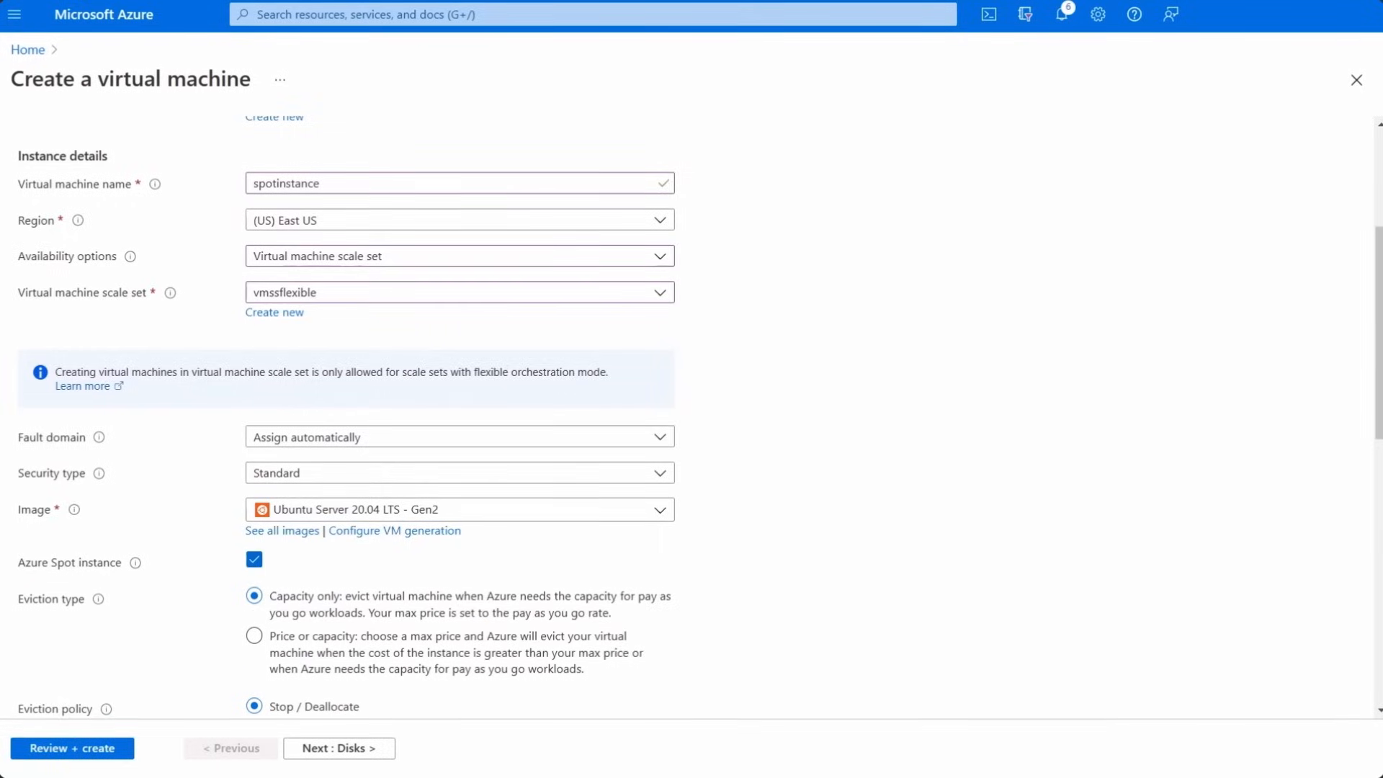
Show the Automatic, Manual and Rolling choices in the Upgrade mode dropdown.
scroll(down, 3)
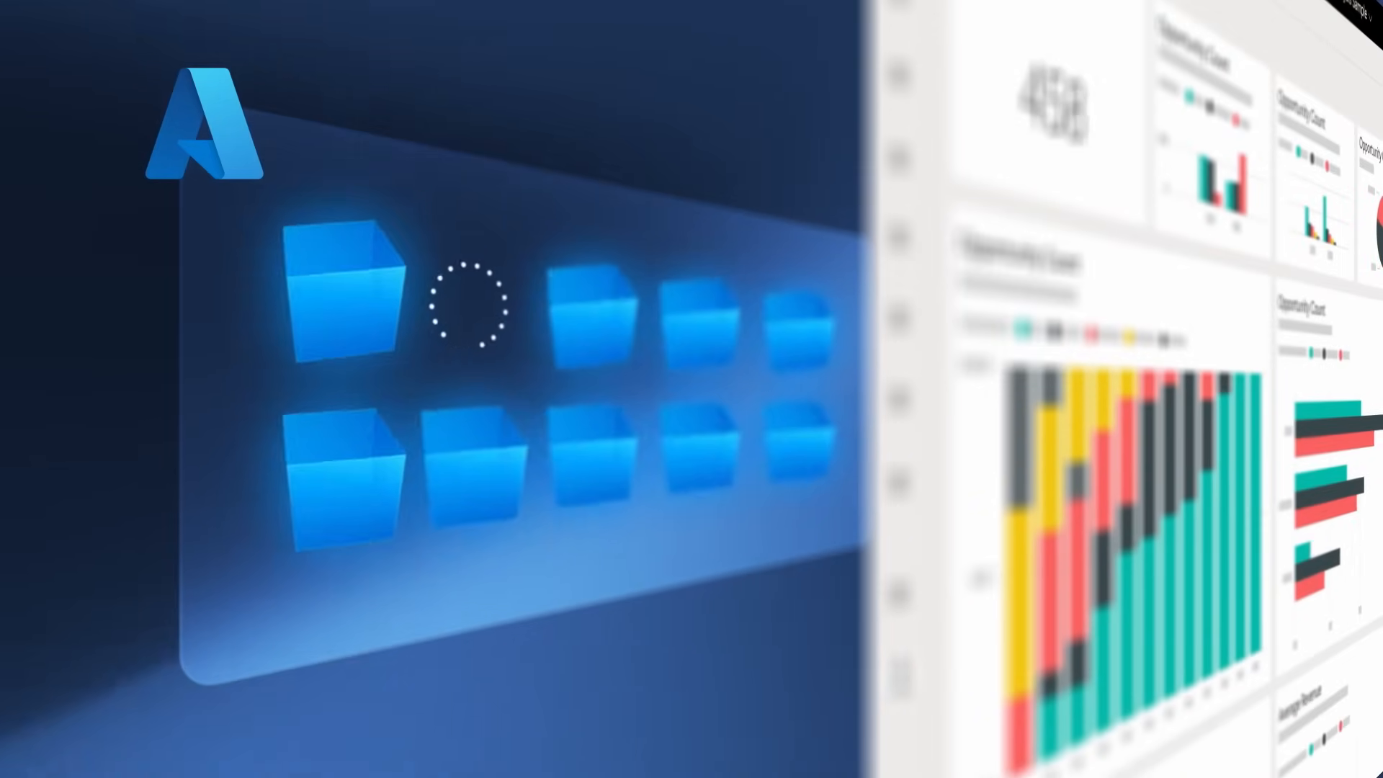
click(852, 292)
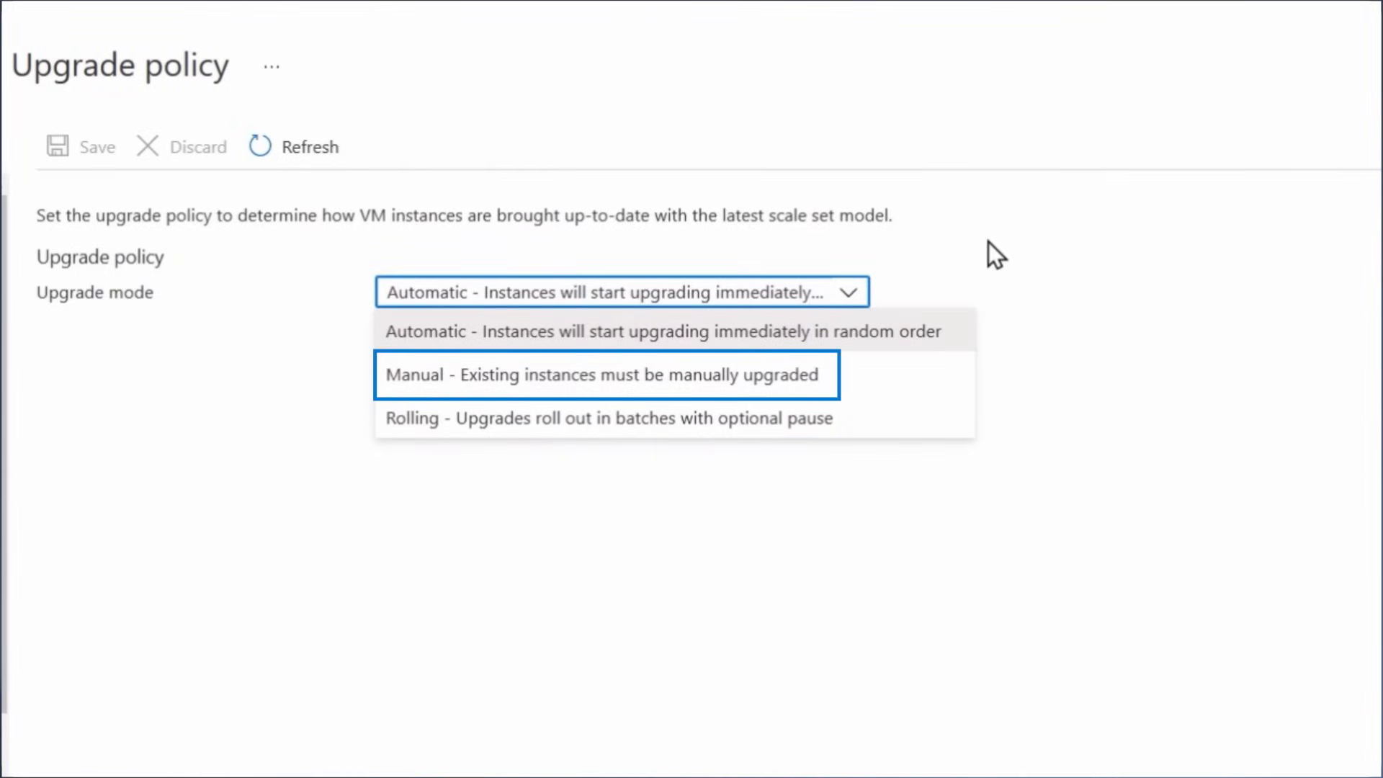
mouse_move(606, 417)
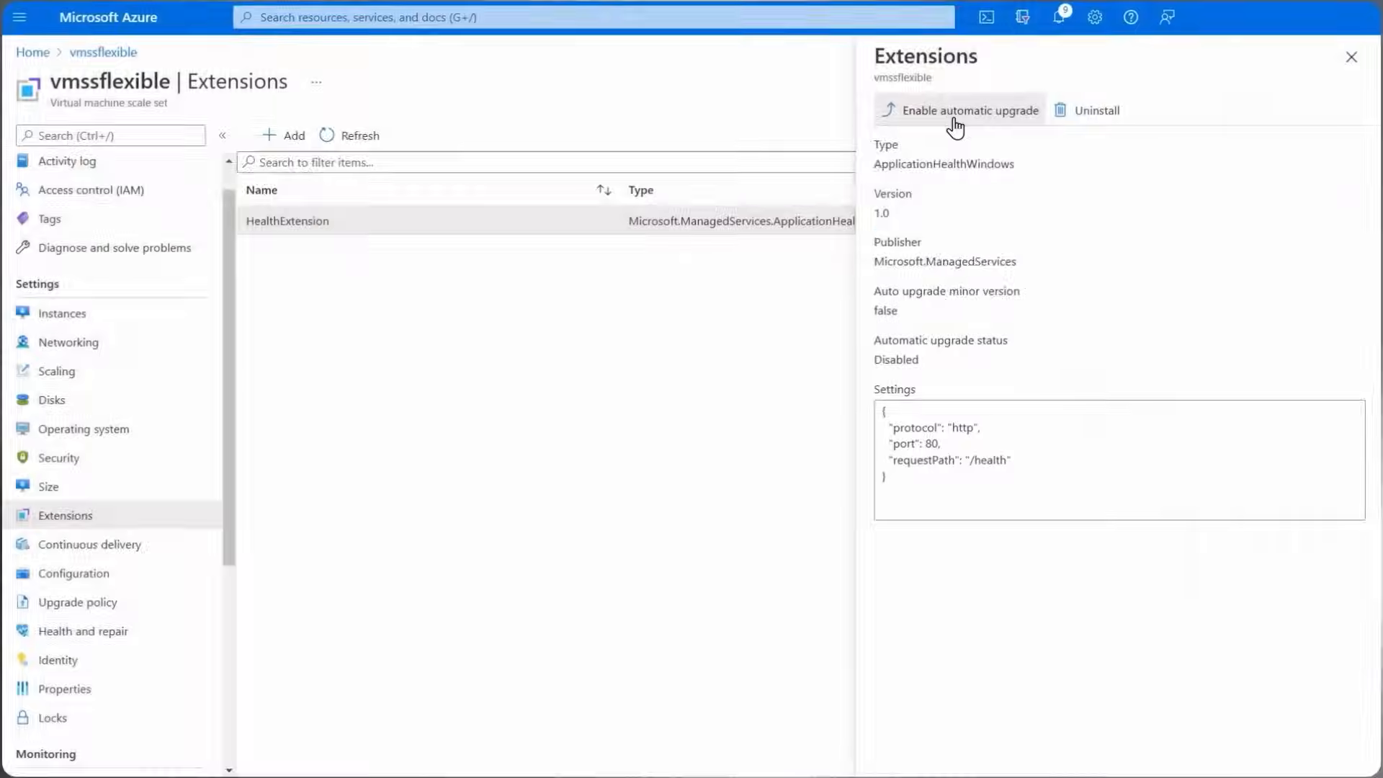
Enable automatic upgrade on HealthExtension and confirm with OK.
click(965, 110)
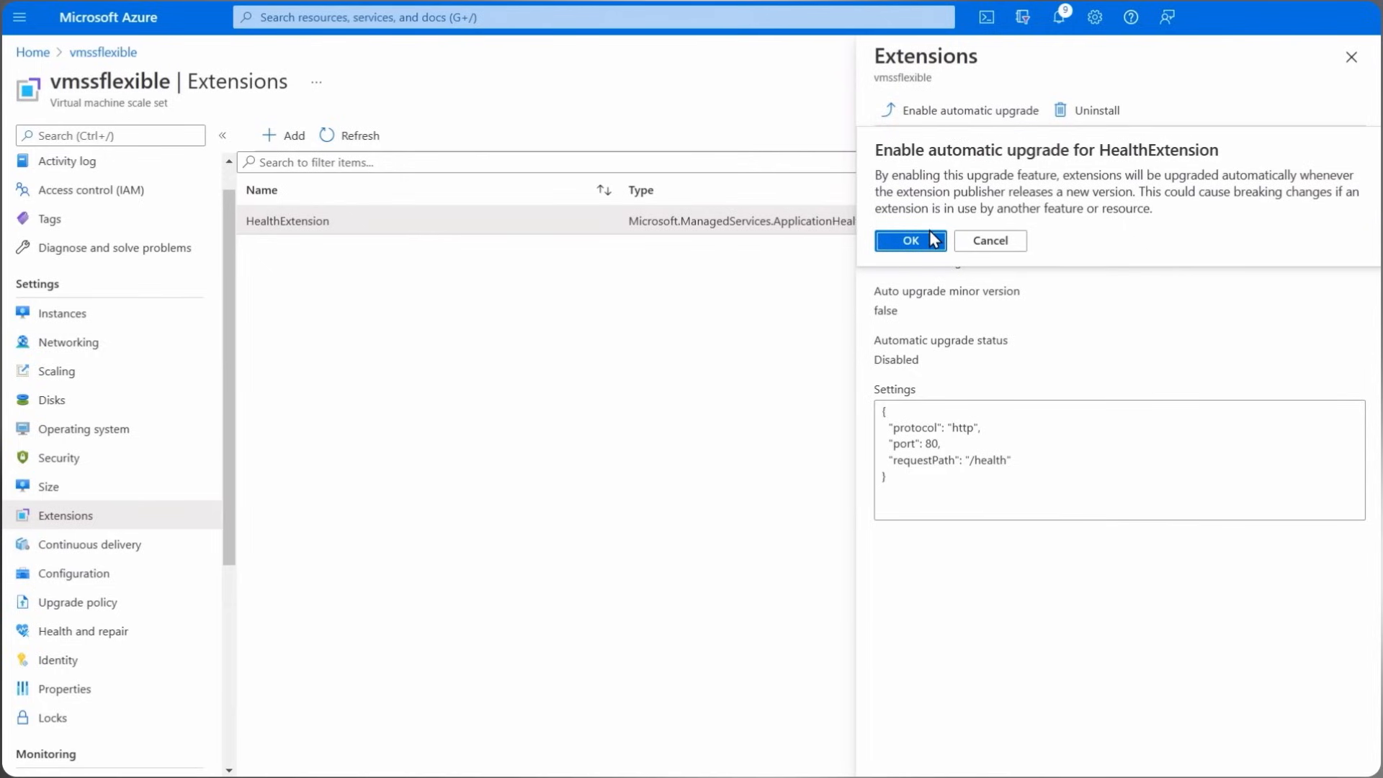
click(909, 240)
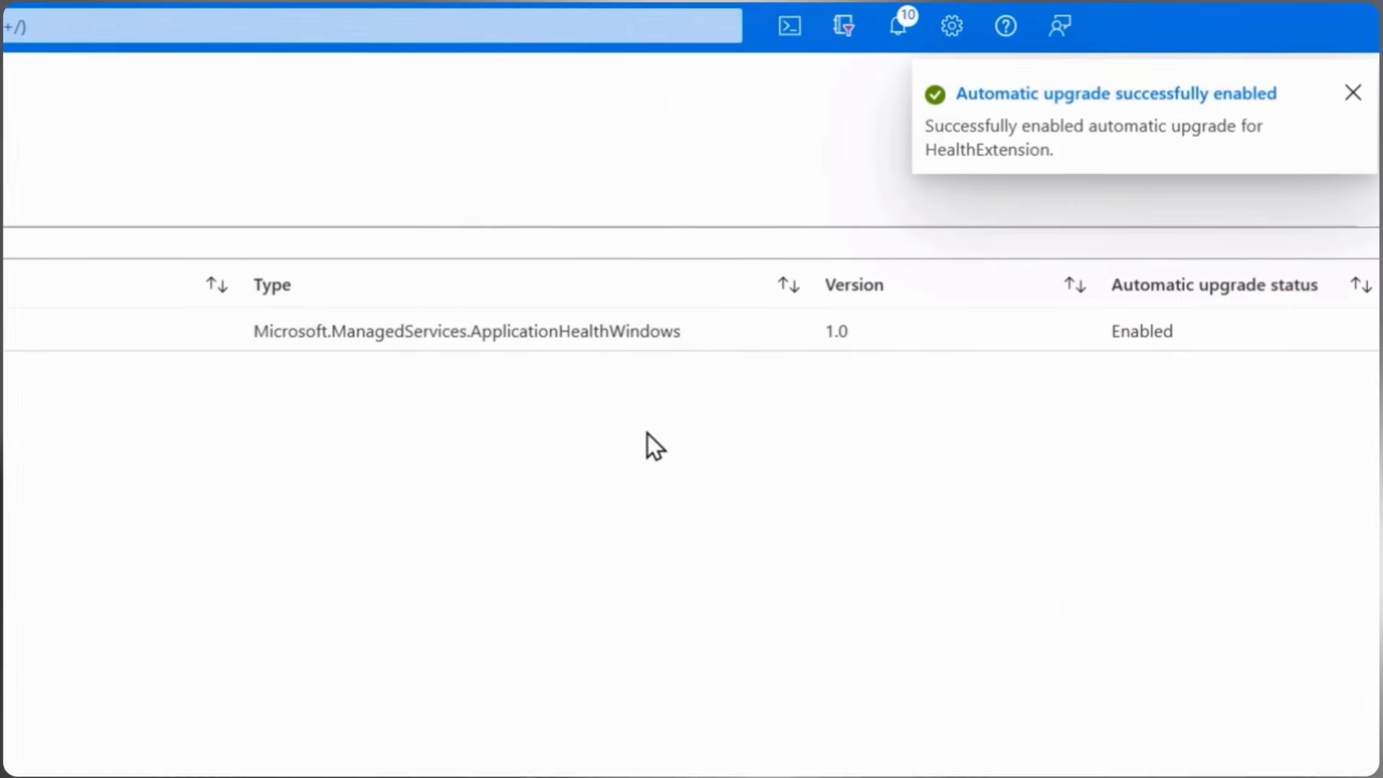